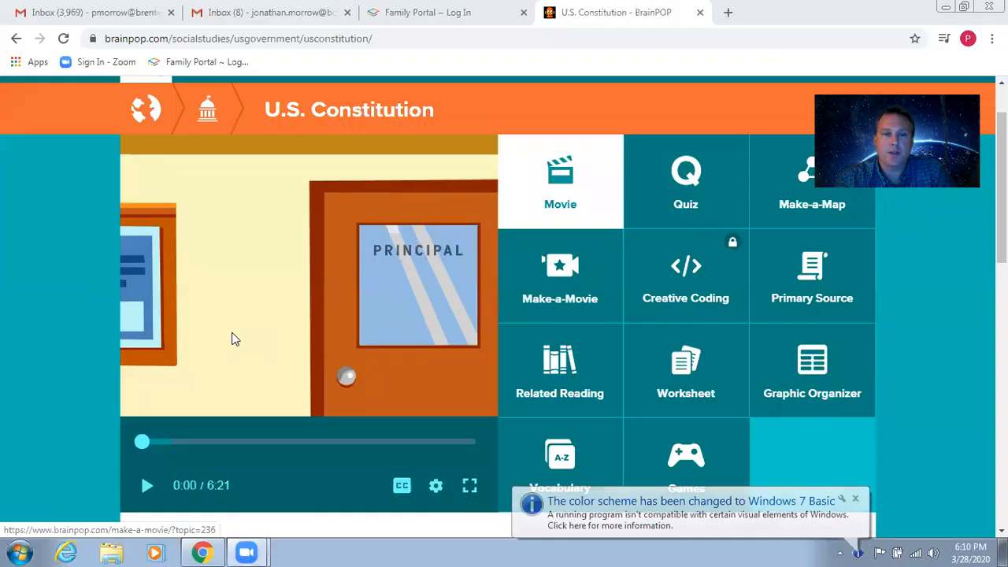
mouse_move(142, 504)
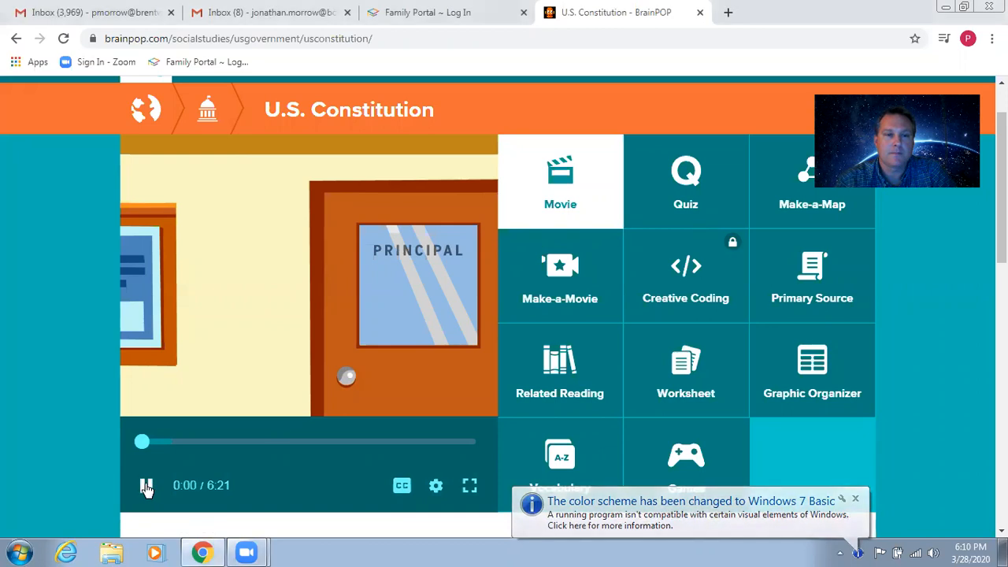
- Play the U.S. Constitution movie and let it run to its 6:22 end
click(145, 485)
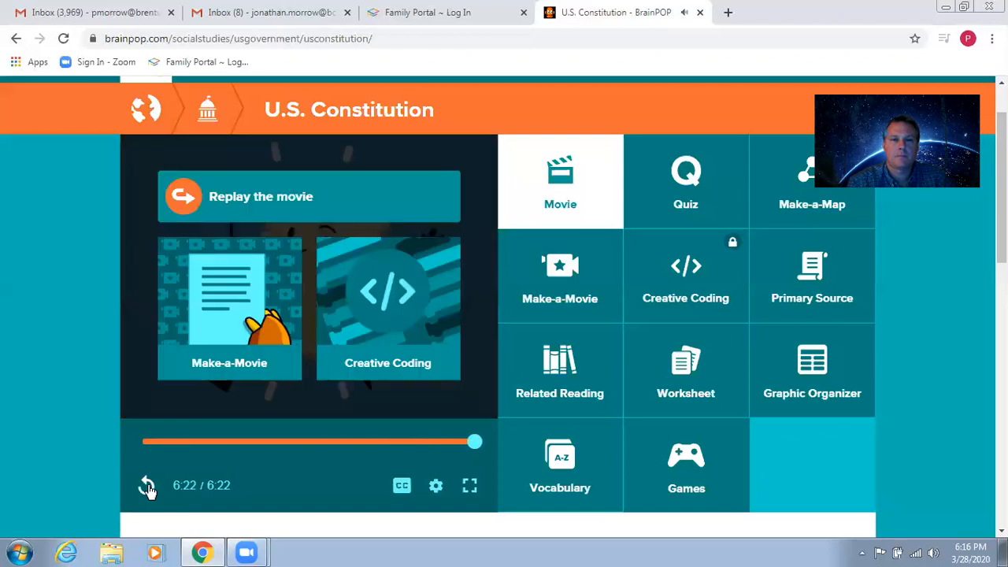
- Go to brainpop.com to load the BrainPOP home page
click(146, 485)
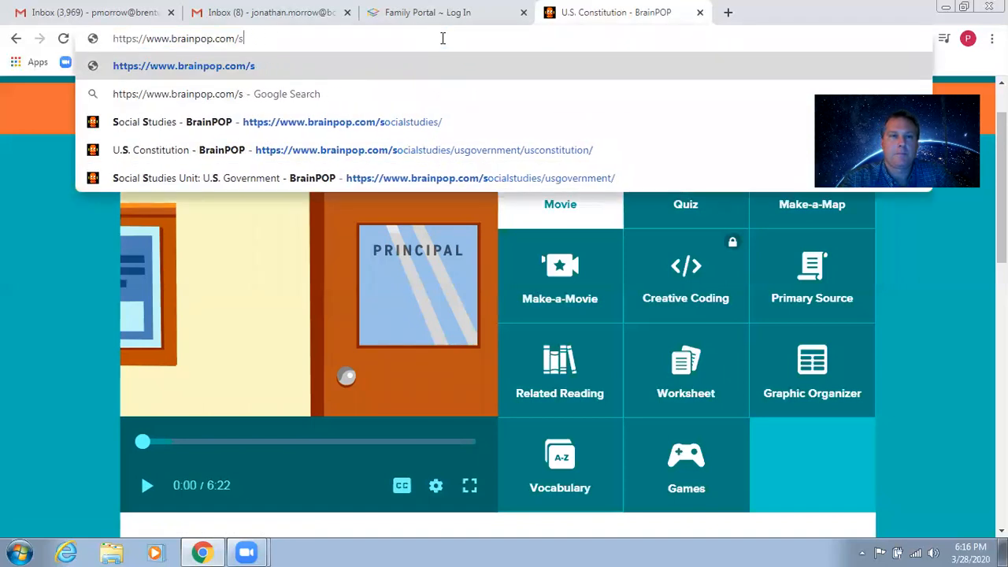
key(Backspace)
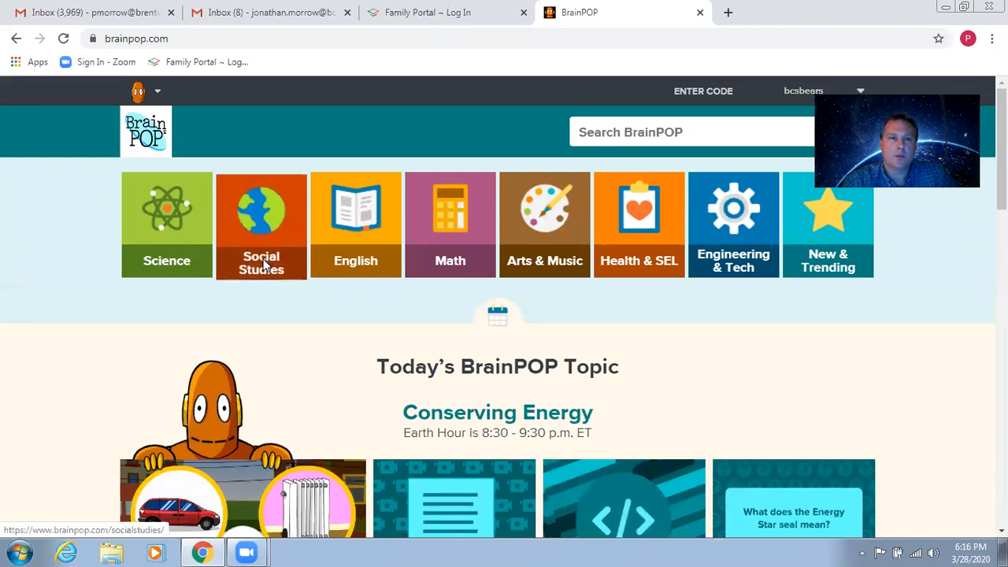
- From Social Studies, open the Sortify: U.S. Constitution game in Game Finder
click(261, 224)
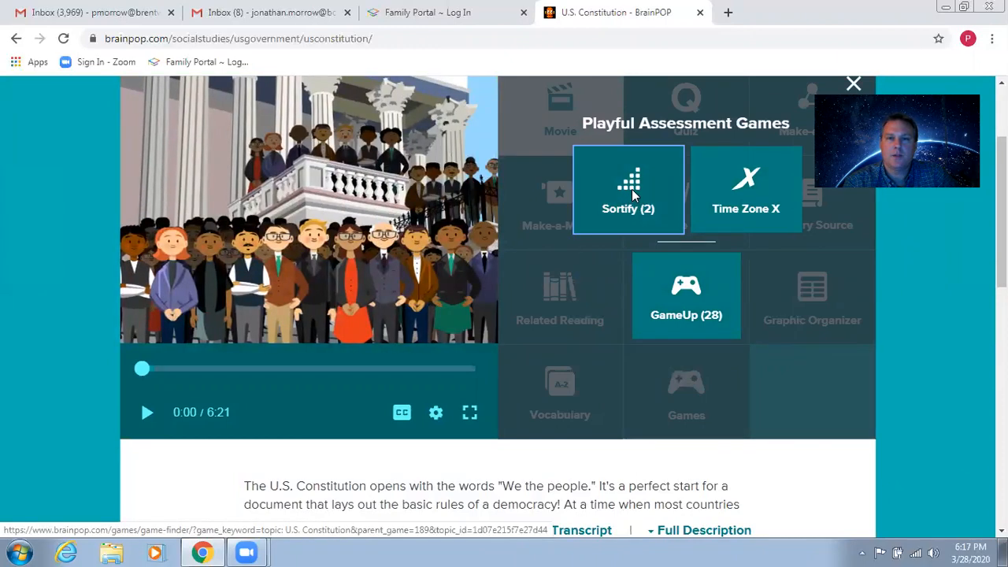
click(627, 189)
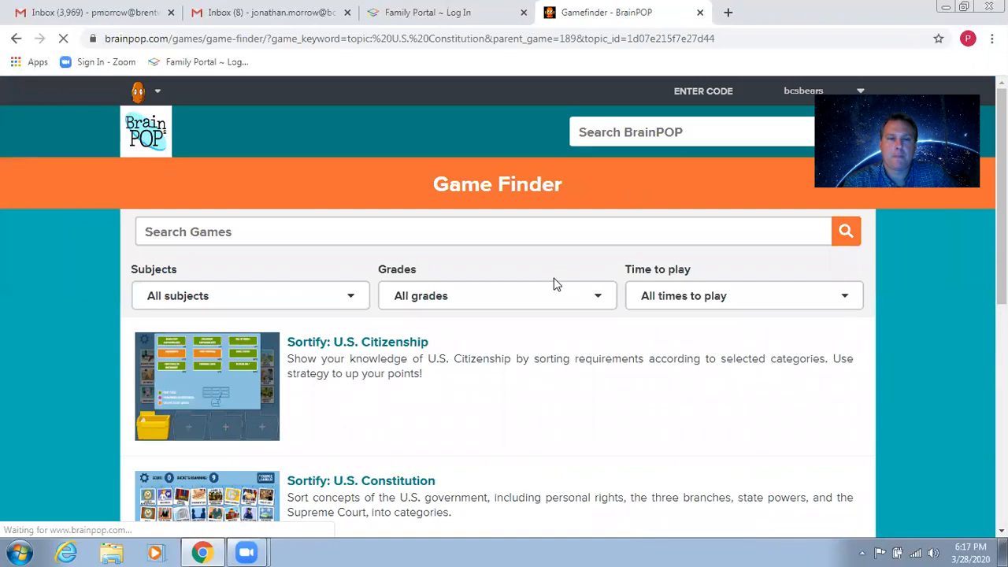
scroll(down, 3)
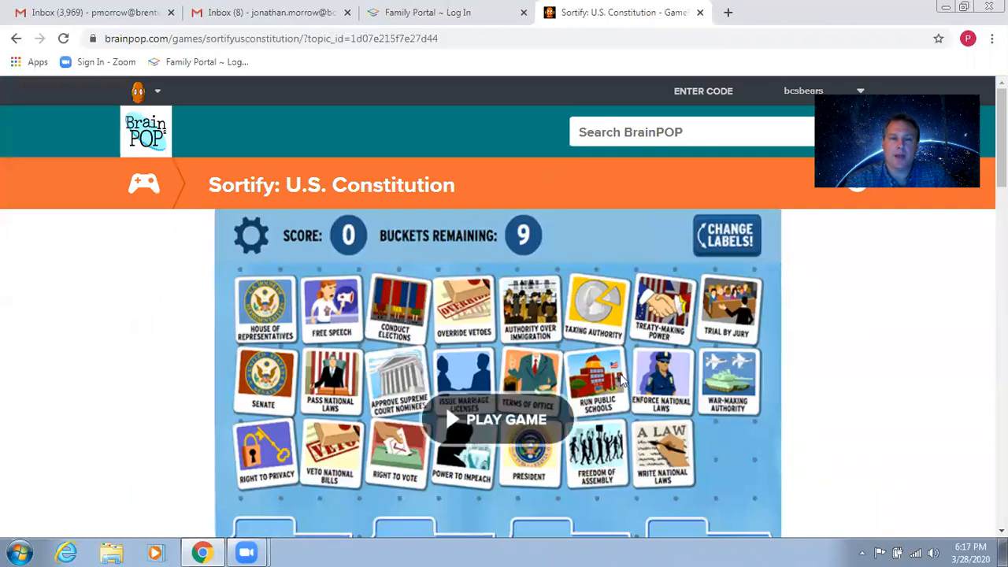
- Scroll down to view the Sortify game board with its cards and empty buckets
scroll(down, 3)
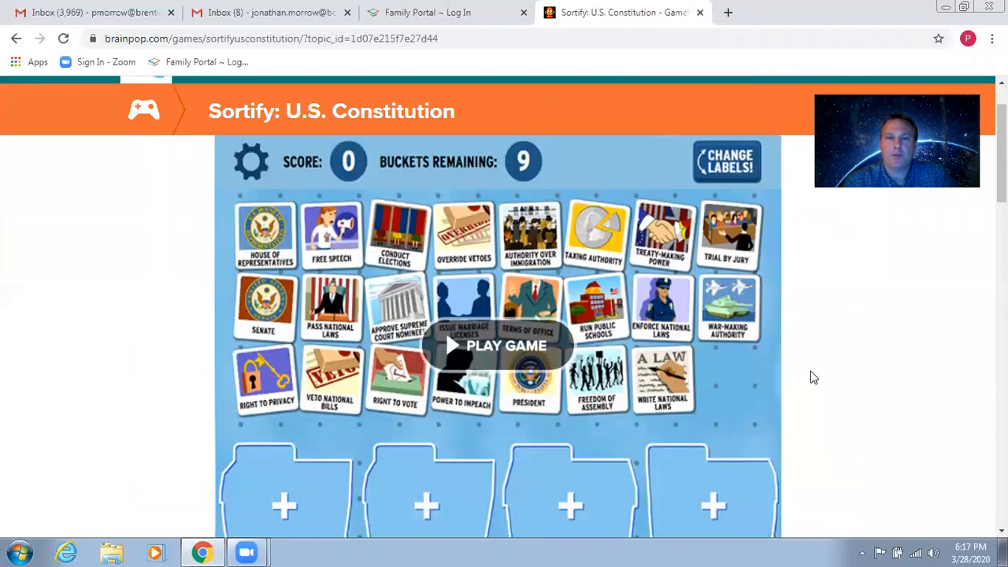
mouse_move(825, 375)
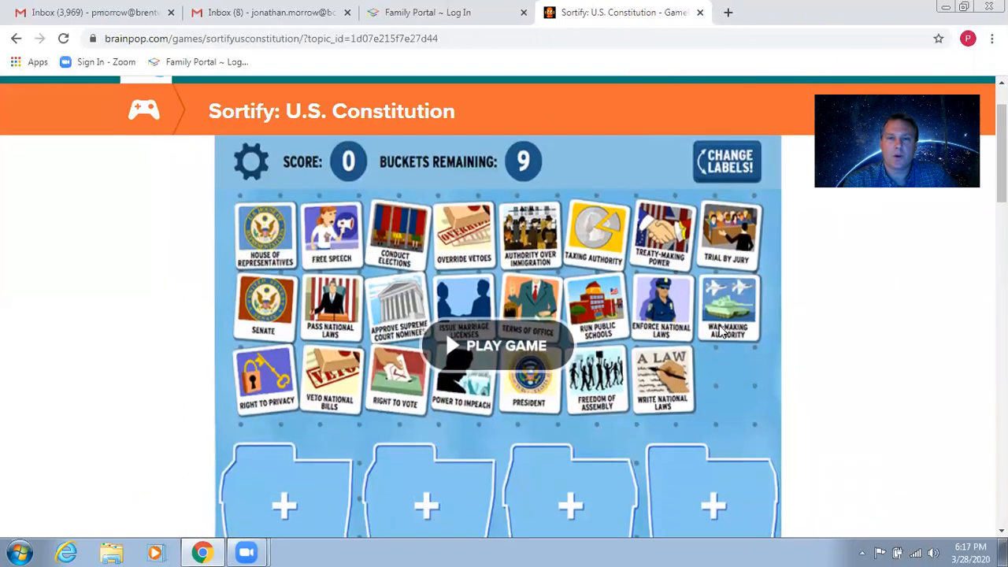
mouse_move(694, 312)
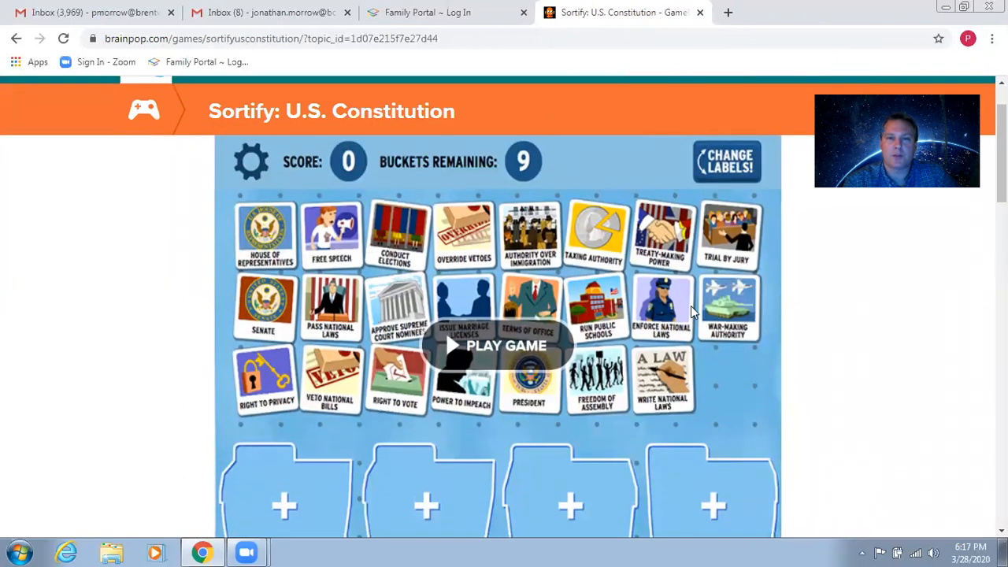